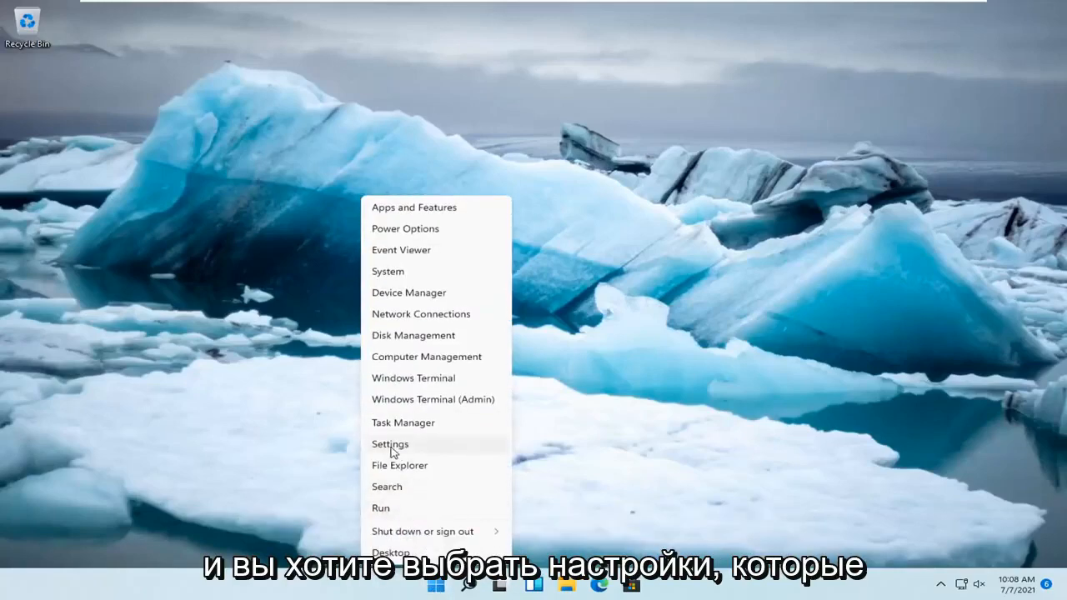
# Step: Go to the Apps section of Windows 11 Settings from the Start menu
pyautogui.click(390, 443)
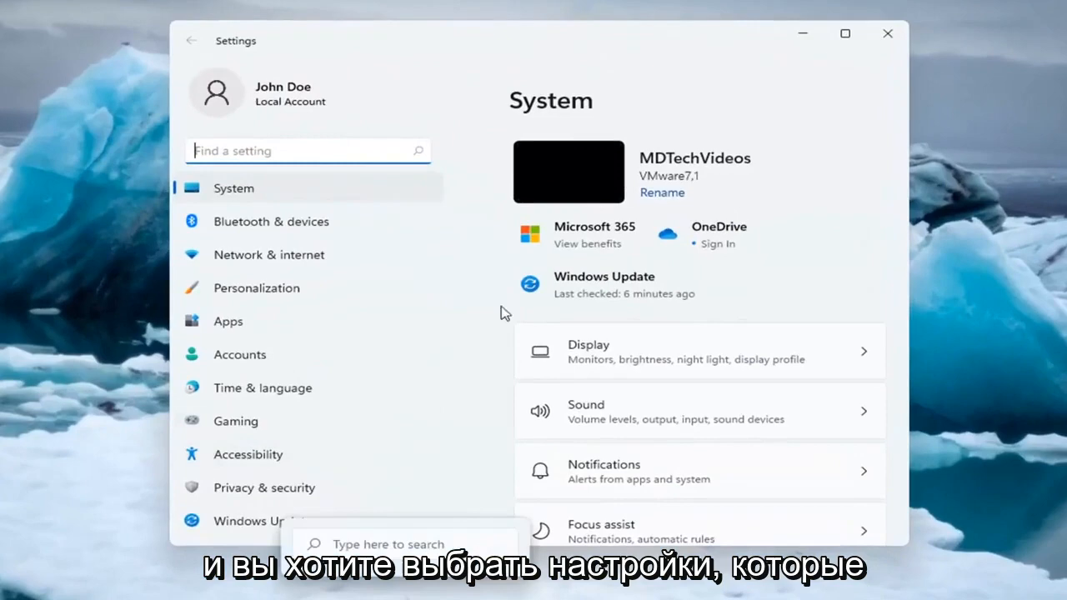
pyautogui.moveTo(227, 320)
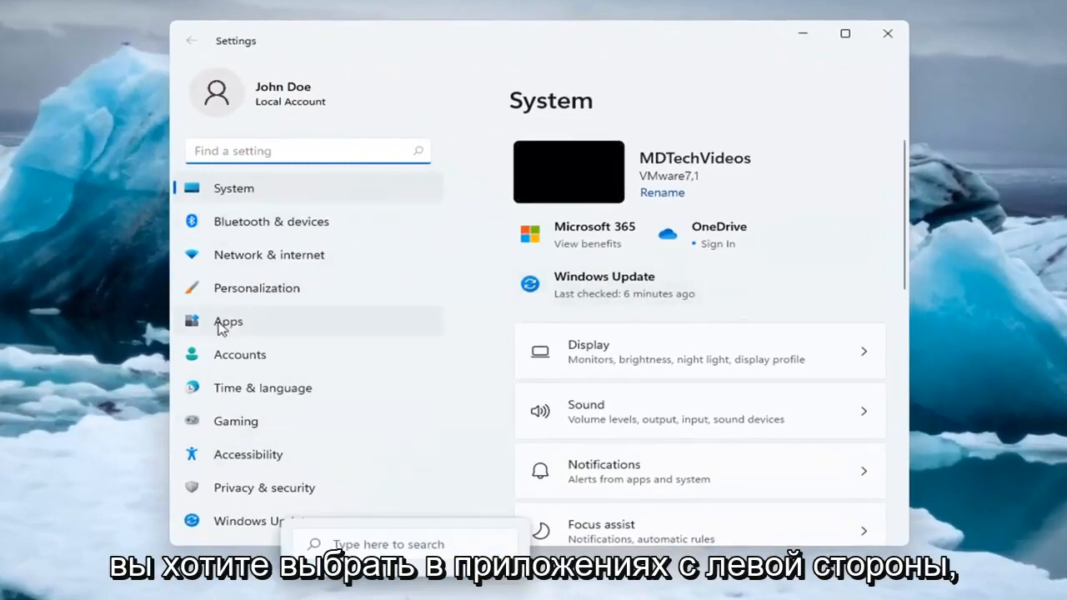
pyautogui.click(227, 320)
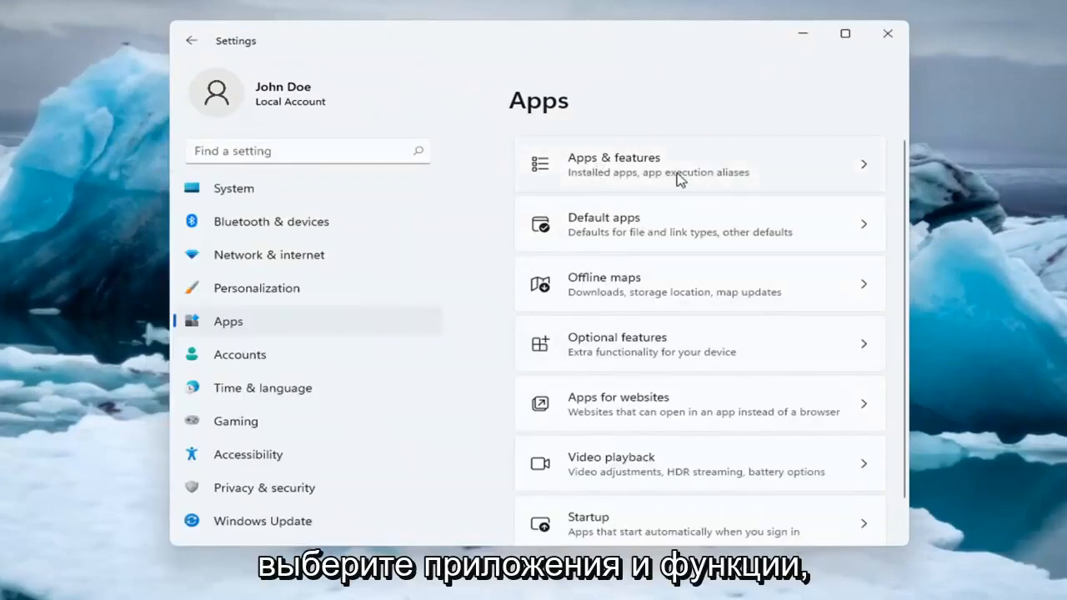
pyautogui.moveTo(618, 169)
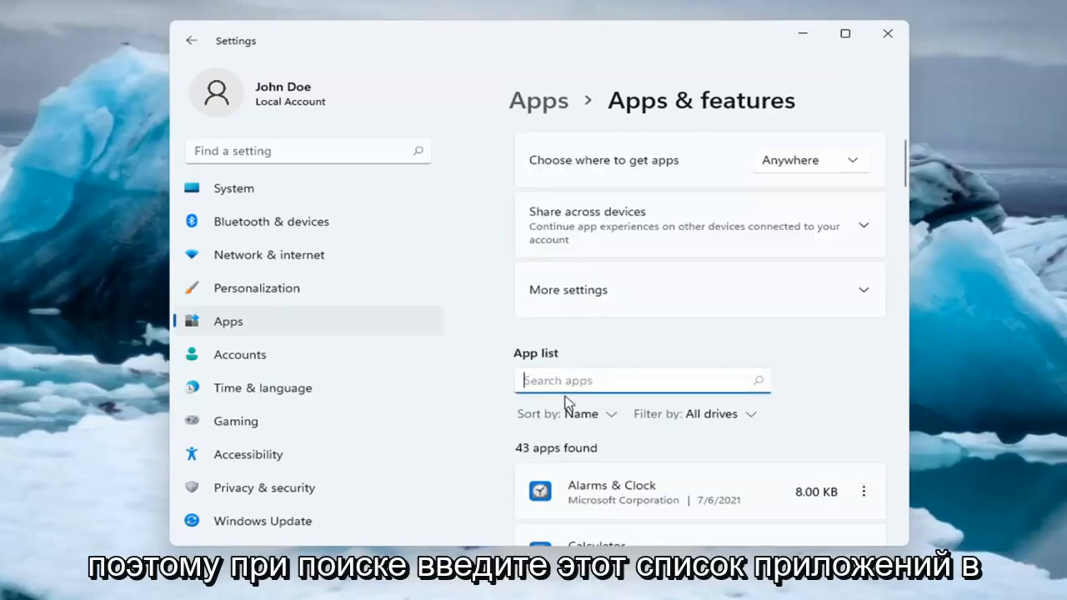
# Step: Search the app list for 'onedrive' and start uninstalling Microsoft OneDrive from its actions menu
pyautogui.write('onedrive')
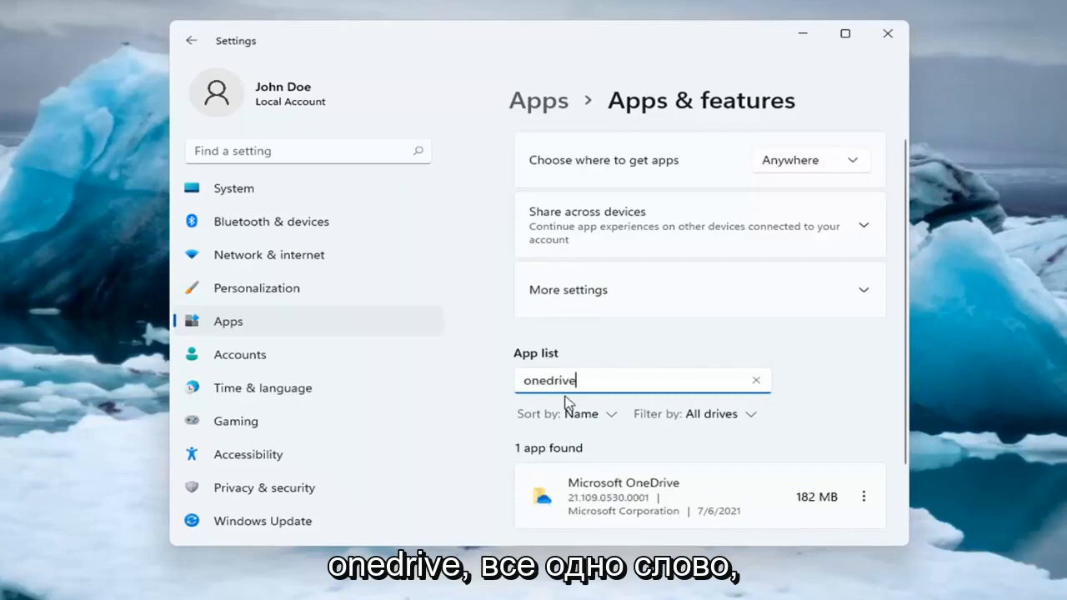
pyautogui.scroll(-3)
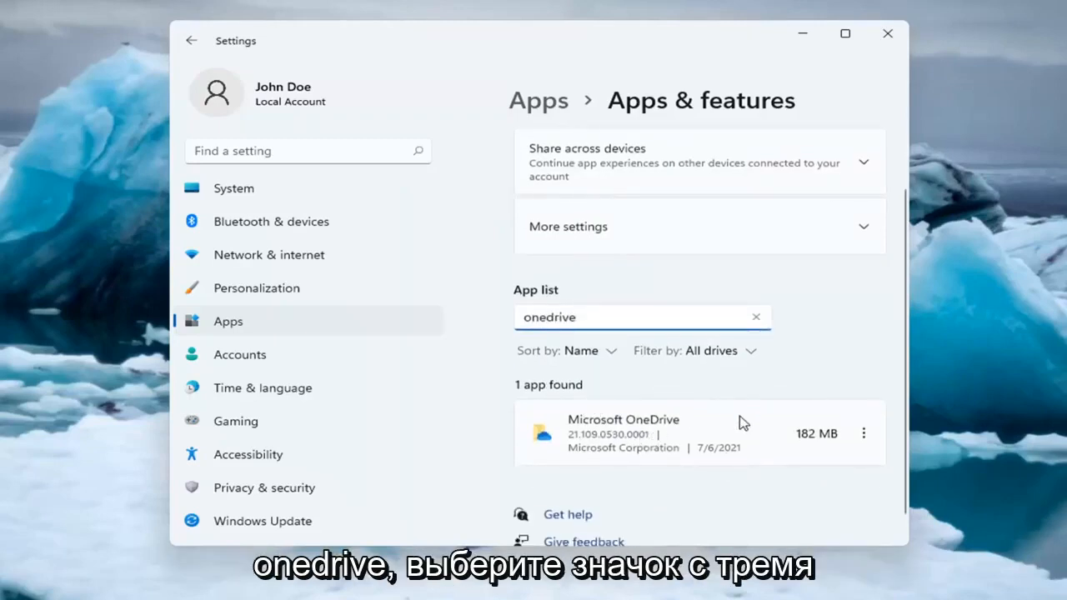
pyautogui.click(864, 433)
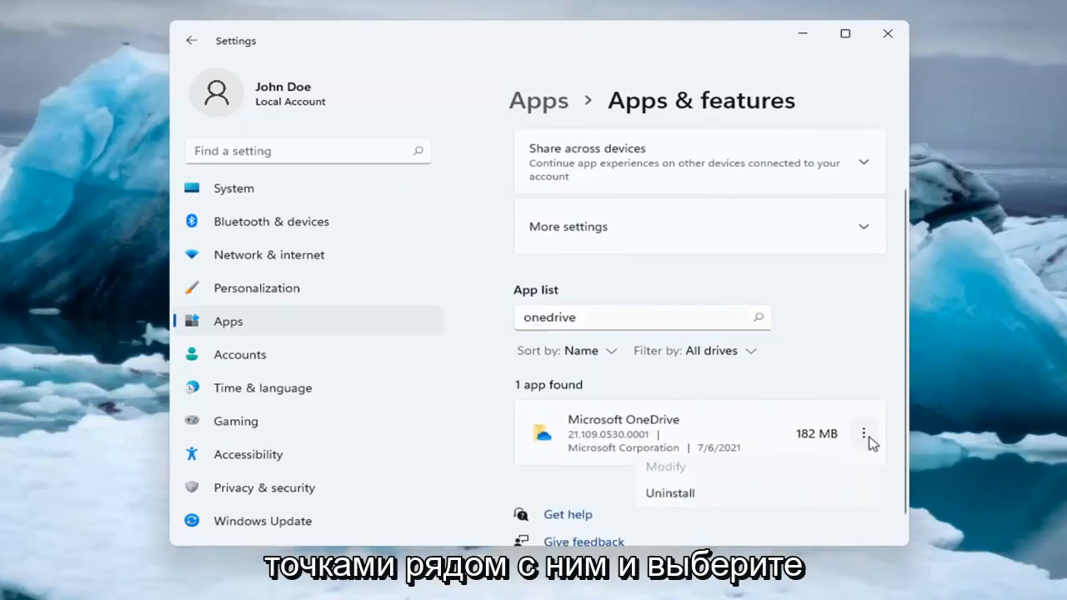
pyautogui.click(668, 493)
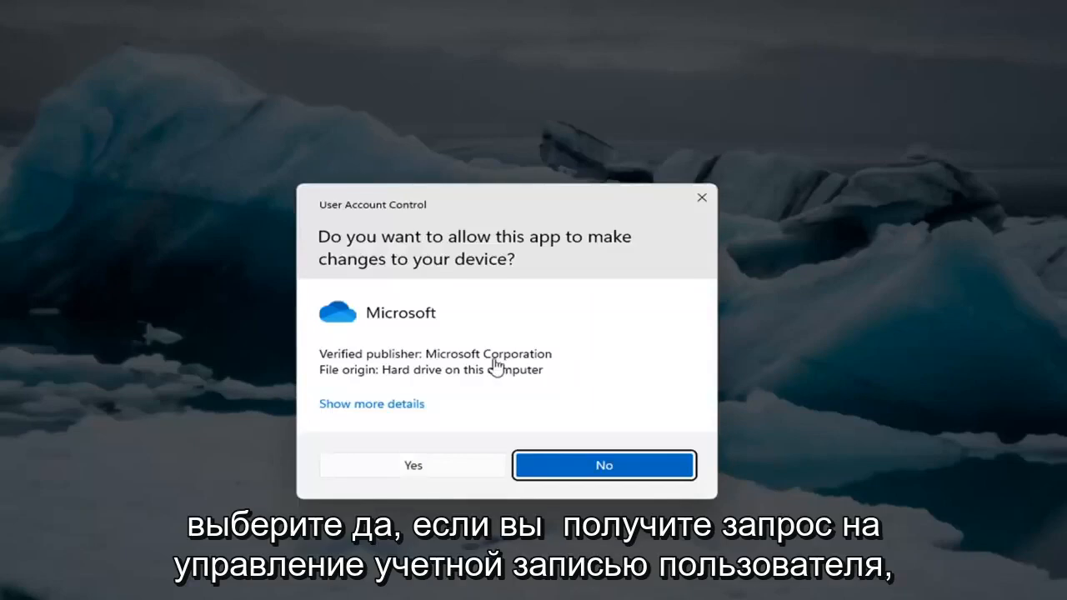
# Step: Approve the User Account Control prompt to remove OneDrive, then close Settings
pyautogui.click(413, 465)
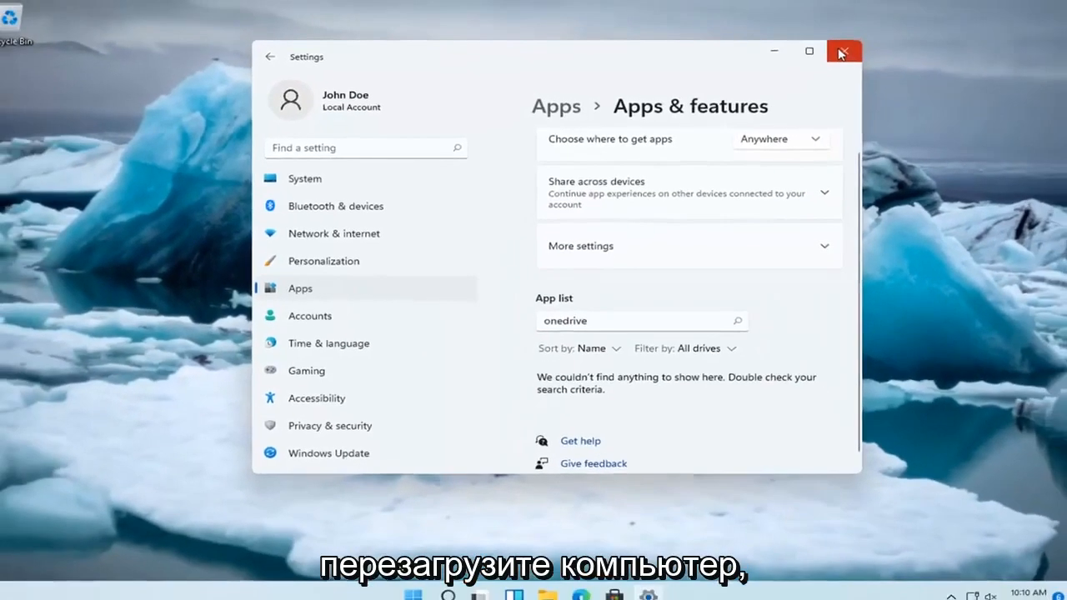
pyautogui.click(843, 50)
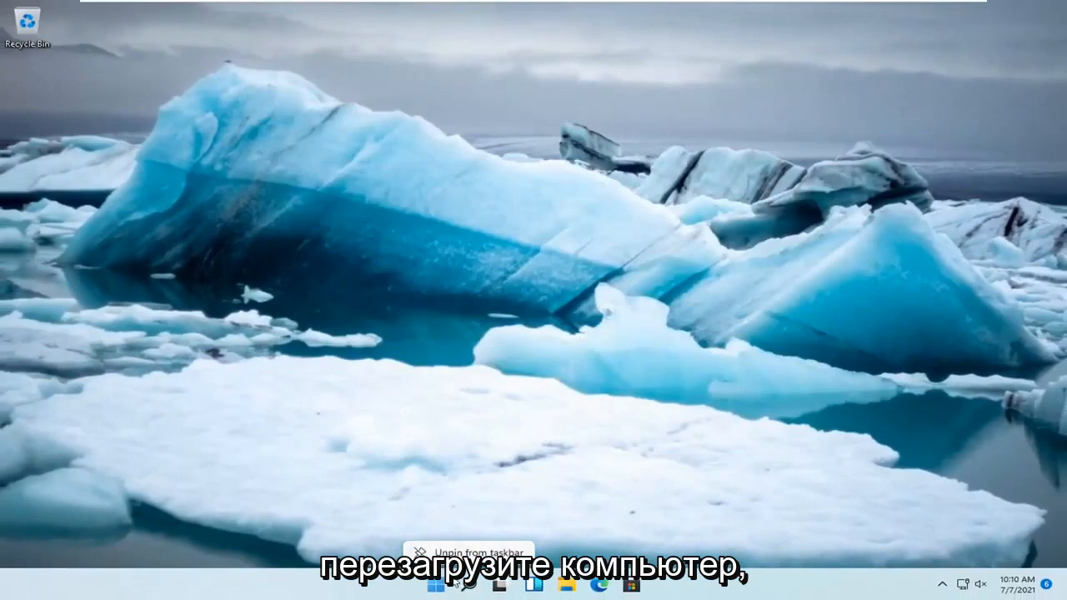